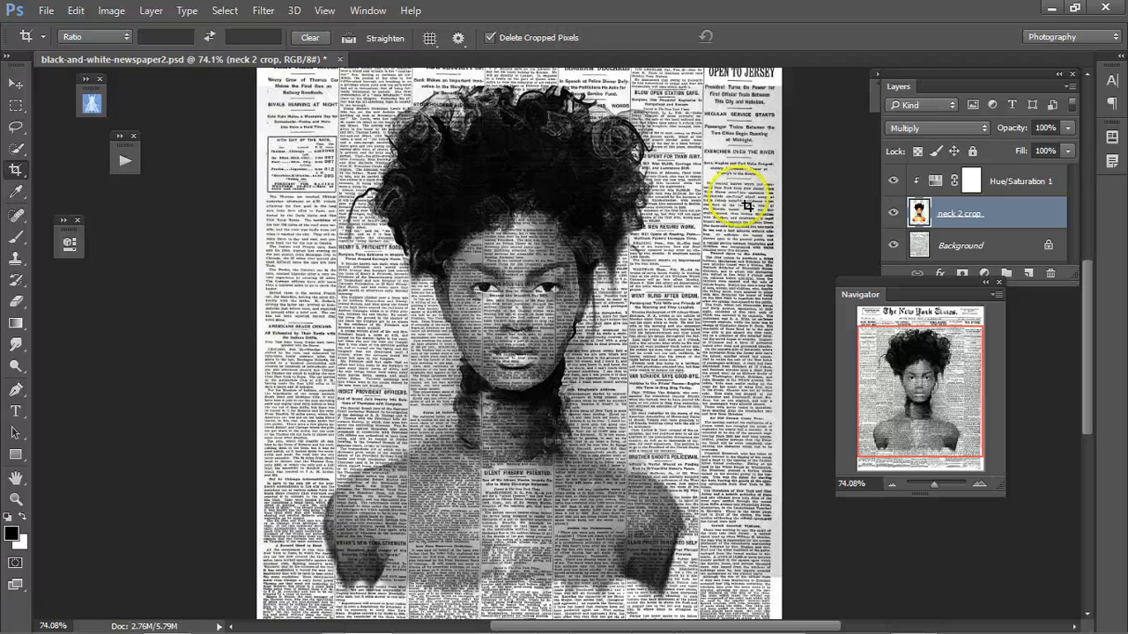
Hide the Hue/Saturation 1 adjustment so the portrait shows in full colour, and select the portrait layer.
{"action": "left_click", "coordinate": [931, 212]}
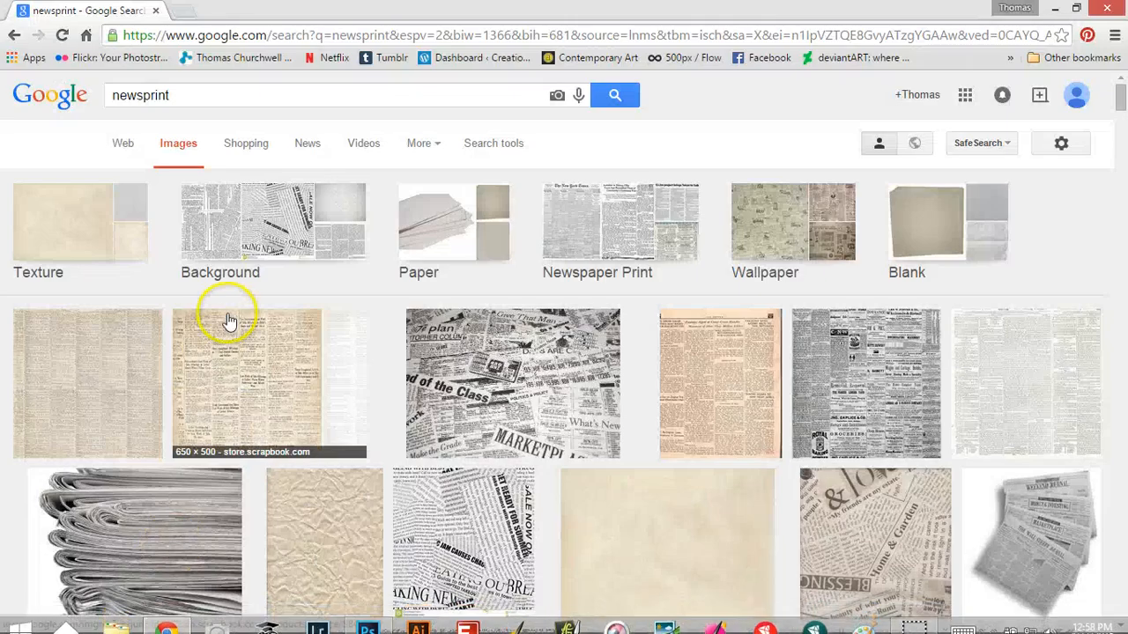
{"action": "mouse_move", "coordinate": [159, 73]}
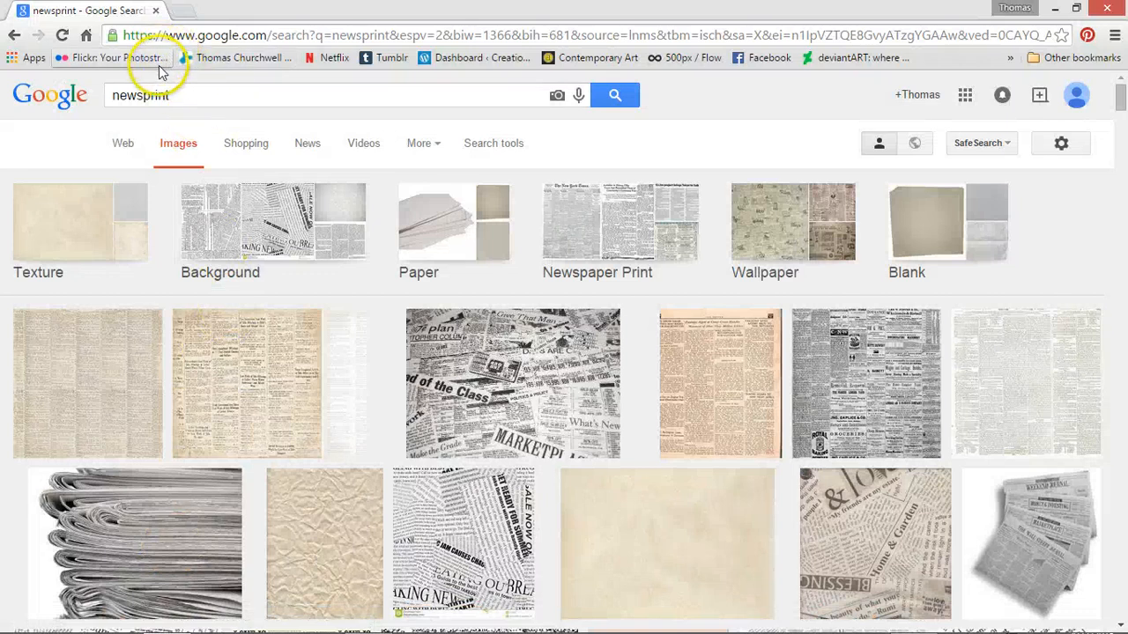
{"action": "mouse_move", "coordinate": [412, 444]}
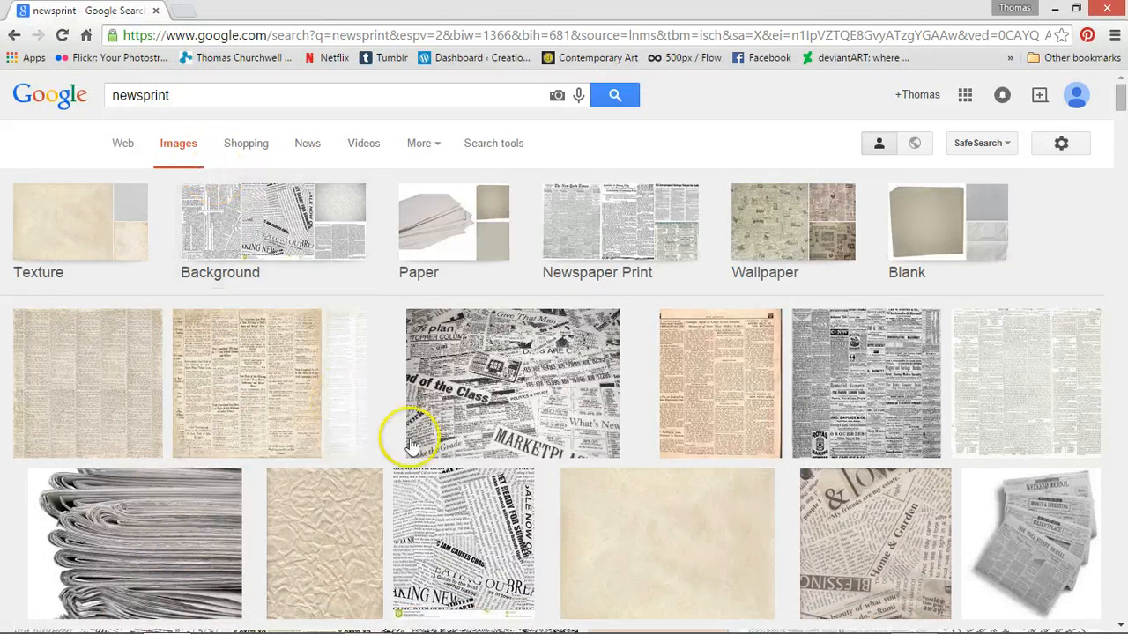
{"action": "mouse_move", "coordinate": [409, 181]}
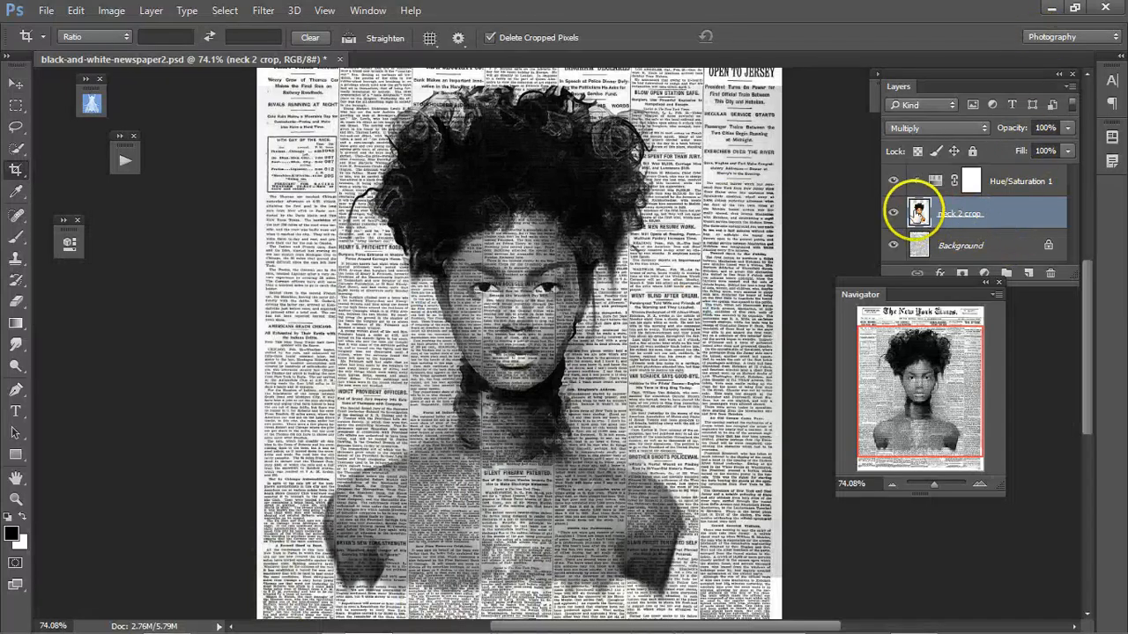
{"action": "left_click", "coordinate": [893, 213]}
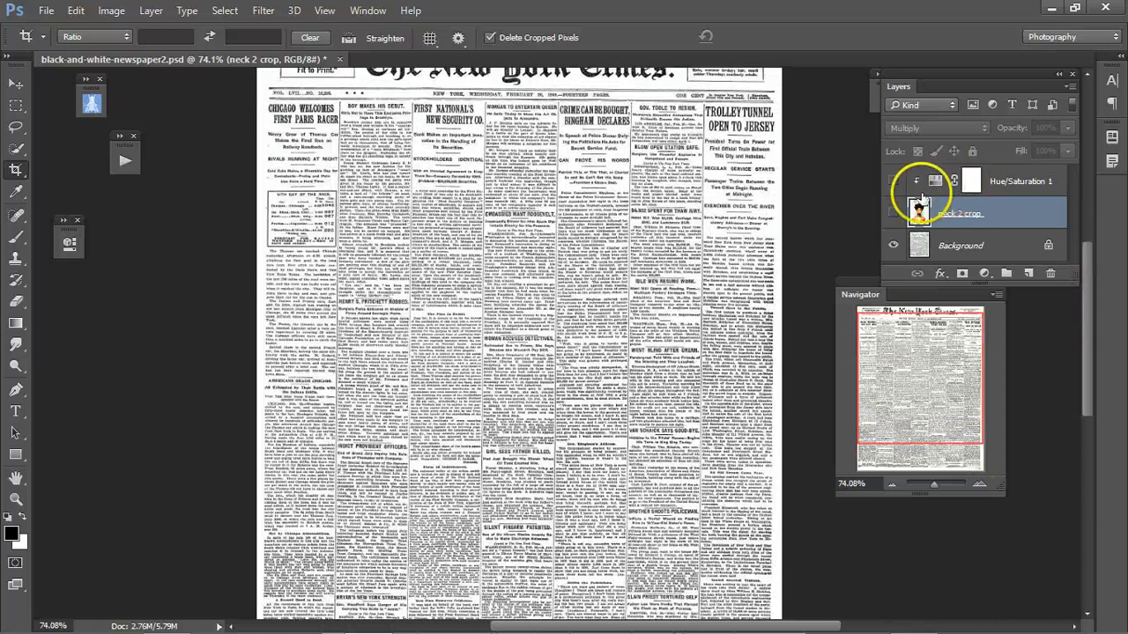
{"action": "left_click", "coordinate": [892, 213]}
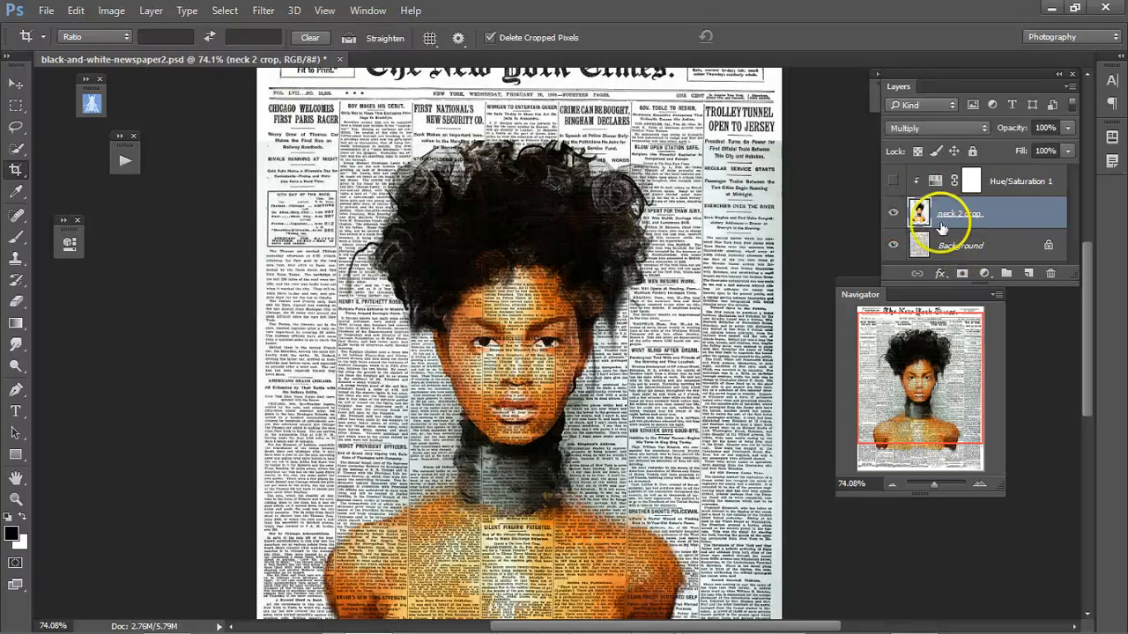
{"action": "left_click", "coordinate": [932, 127]}
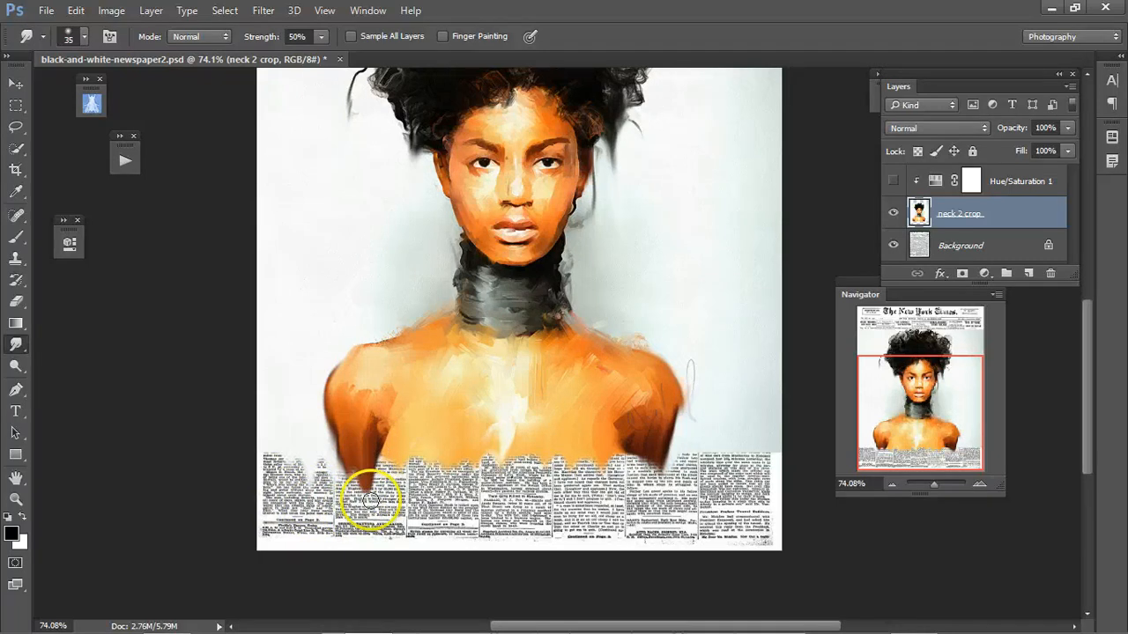
Smudge painterly strokes along the lower chest edge where it meets the newspaper strip.
{"action": "left_click_drag", "start_coordinate": [370, 497], "coordinate": [484, 450]}
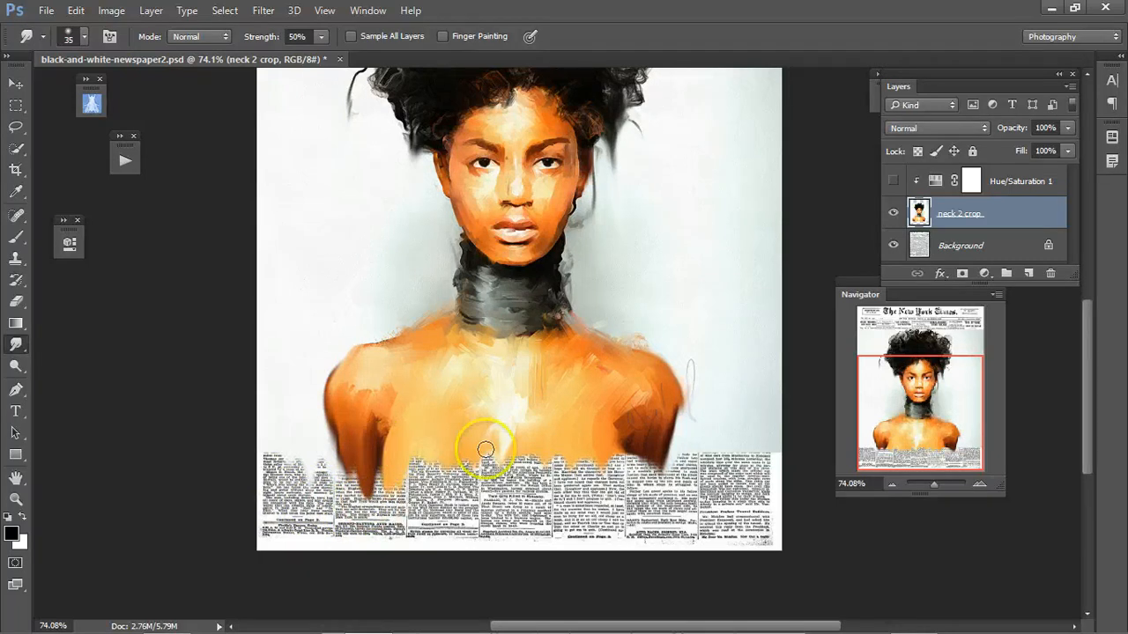
{"action": "left_click_drag", "start_coordinate": [486, 449], "coordinate": [602, 480]}
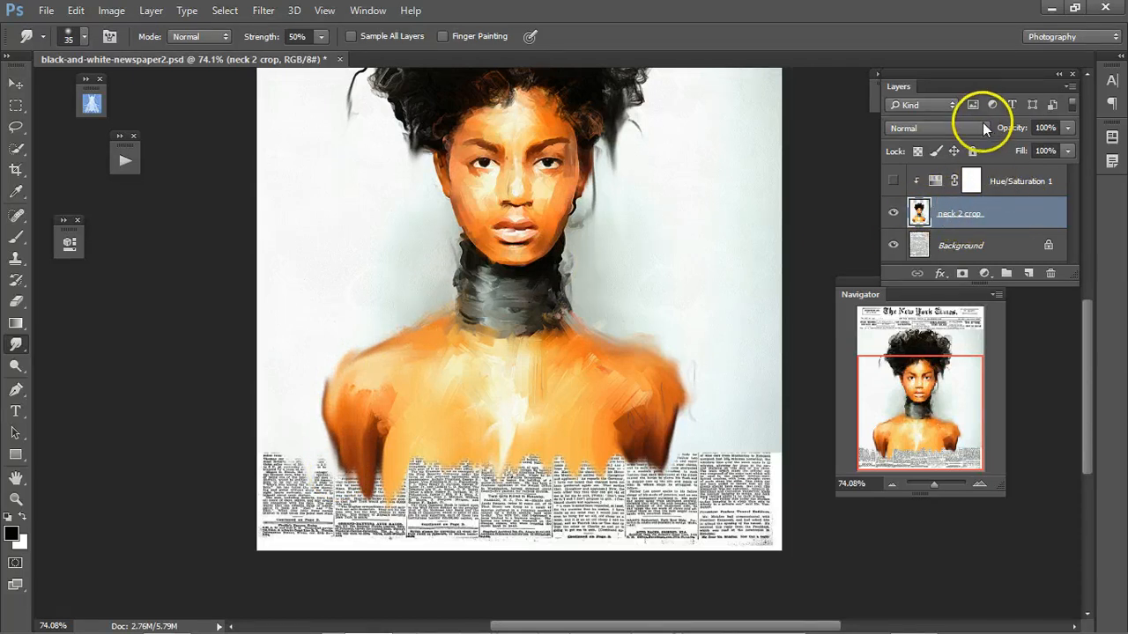
Set the portrait layer to Multiply so the newsprint shows through, briefly previewing the desaturation.
{"action": "left_click", "coordinate": [937, 127]}
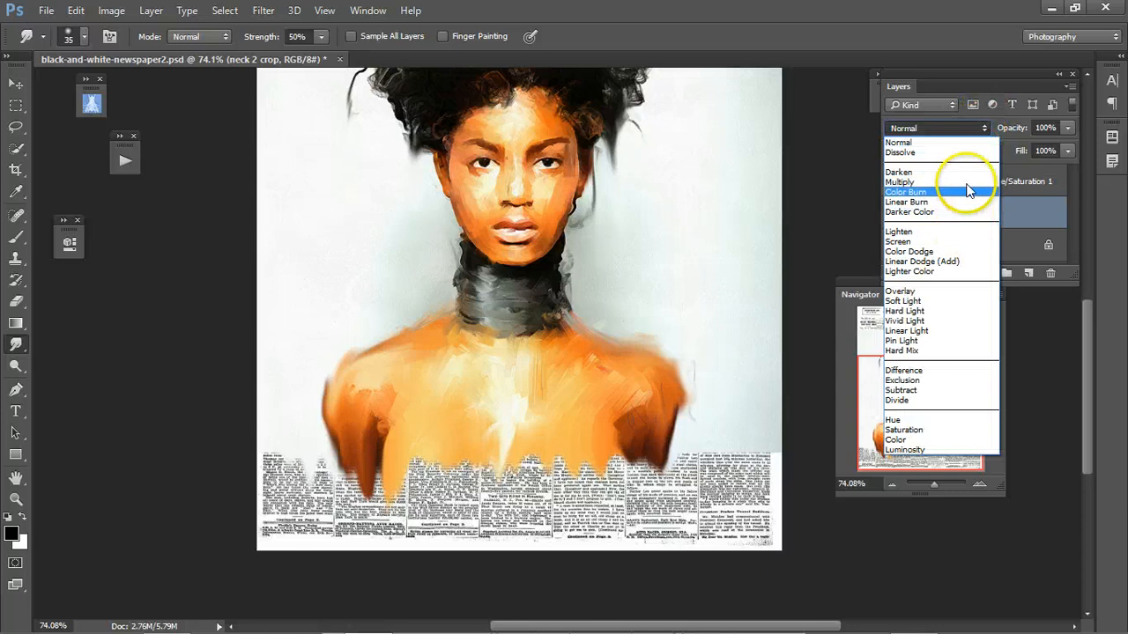
{"action": "left_click", "coordinate": [900, 182]}
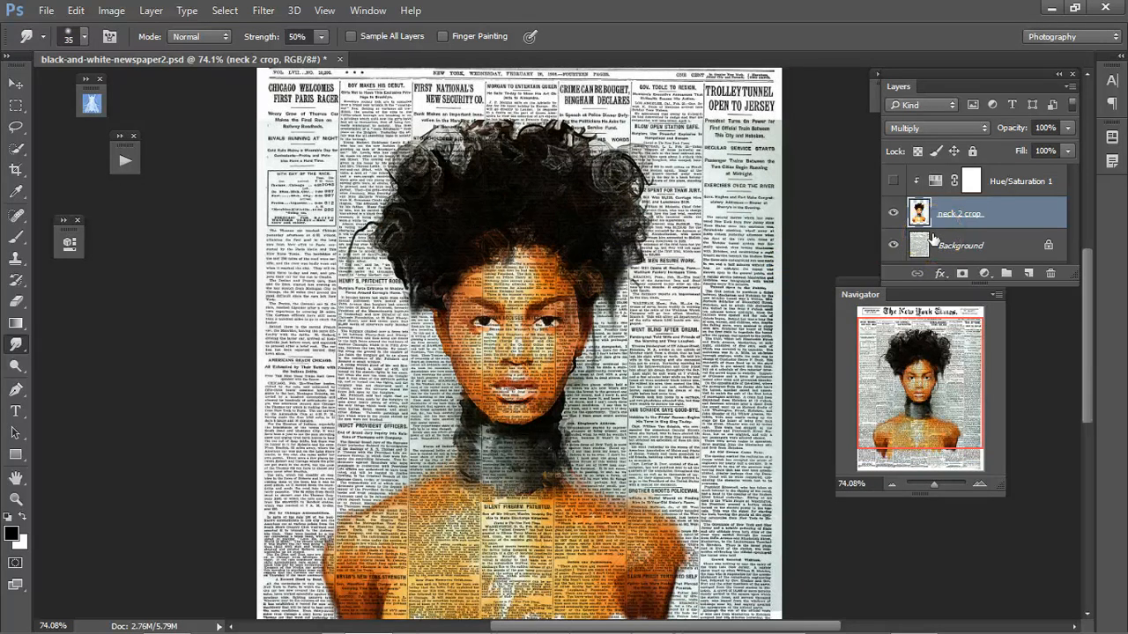
{"action": "left_click", "coordinate": [892, 180]}
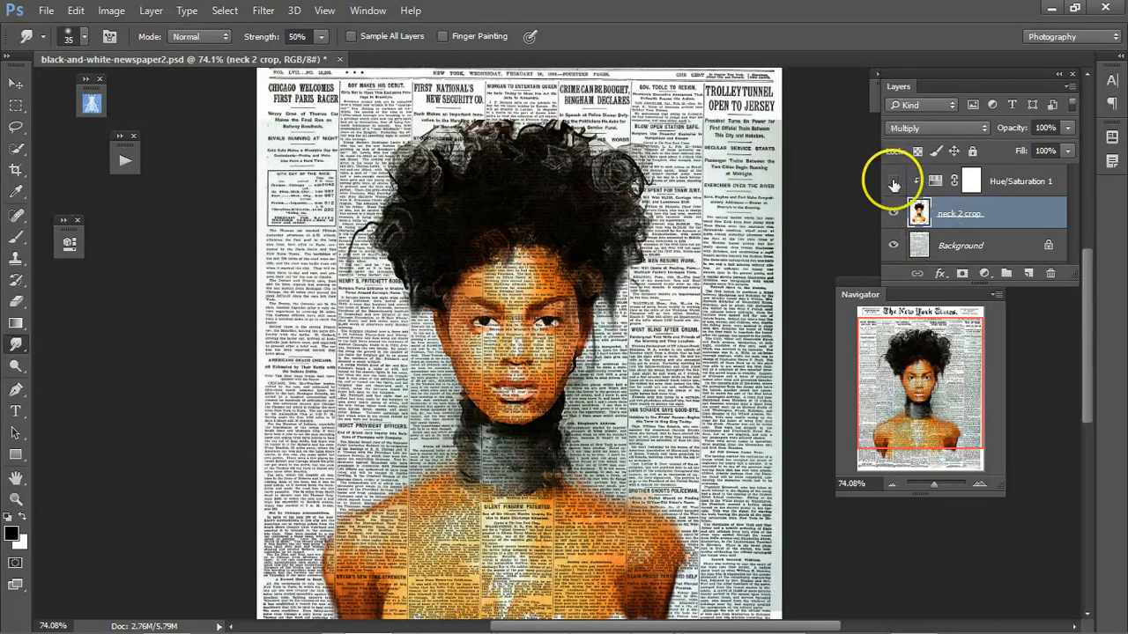
{"action": "left_click", "coordinate": [985, 273]}
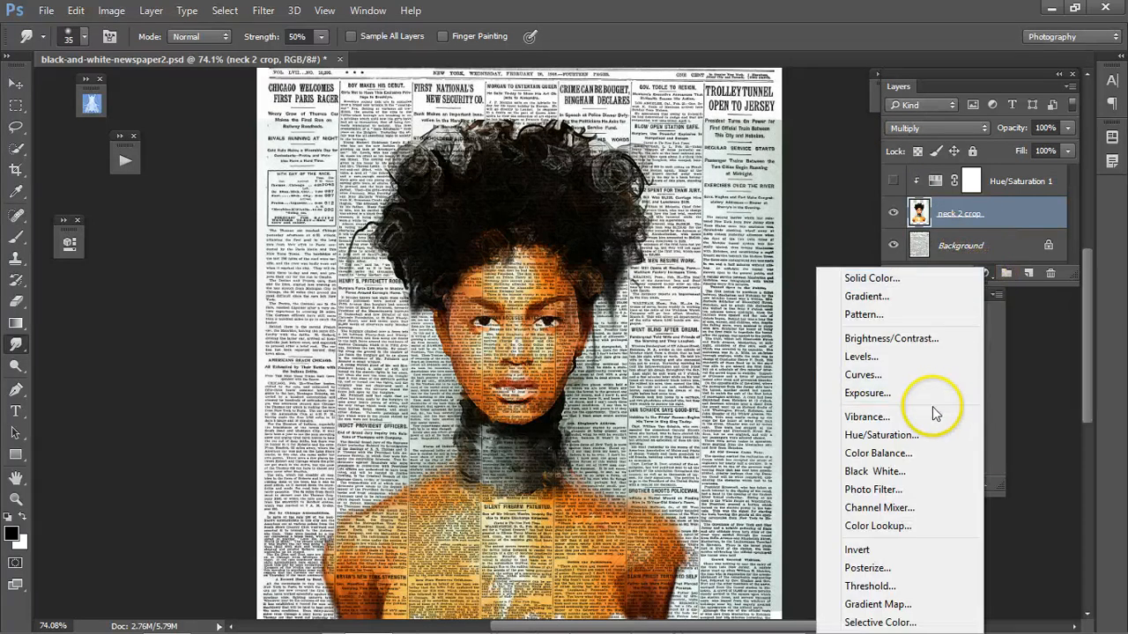
{"action": "mouse_move", "coordinate": [902, 453]}
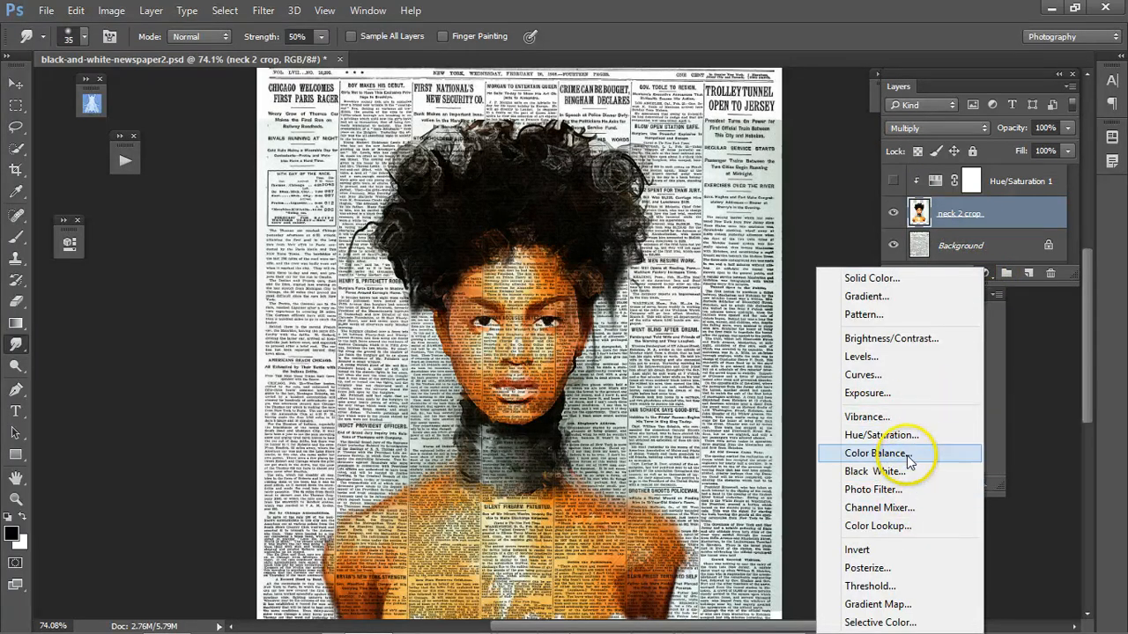
{"action": "mouse_move", "coordinate": [897, 440]}
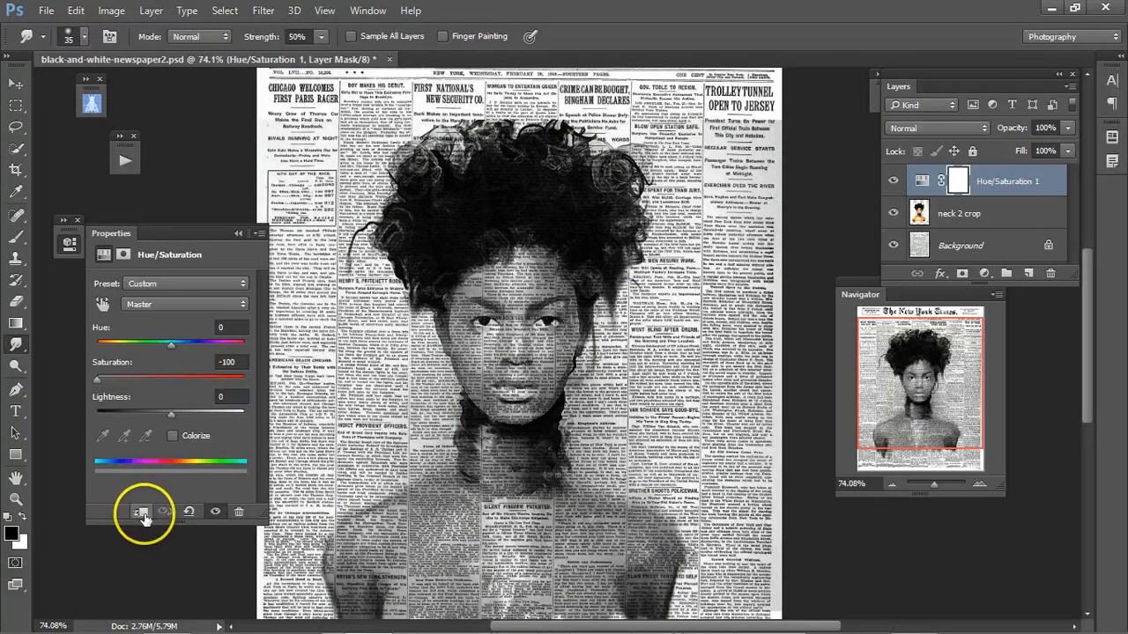
Clip the Hue/Saturation adjustment (Saturation -100) to the portrait layer only.
{"action": "left_click", "coordinate": [141, 513]}
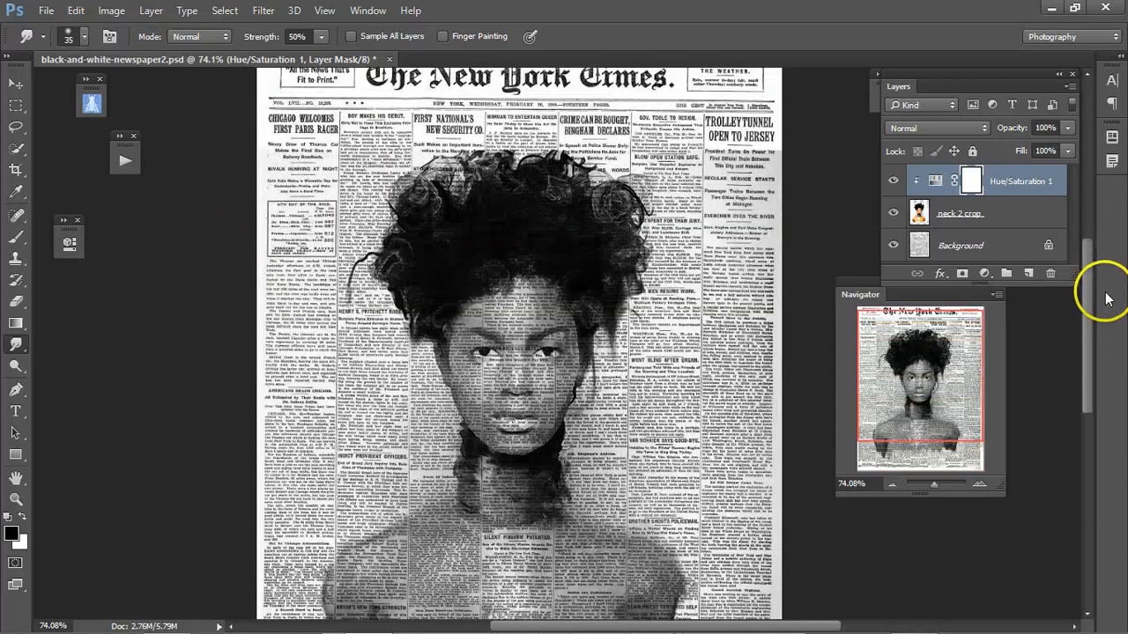
{"action": "scroll", "scroll_direction": "down", "scroll_amount": 3}
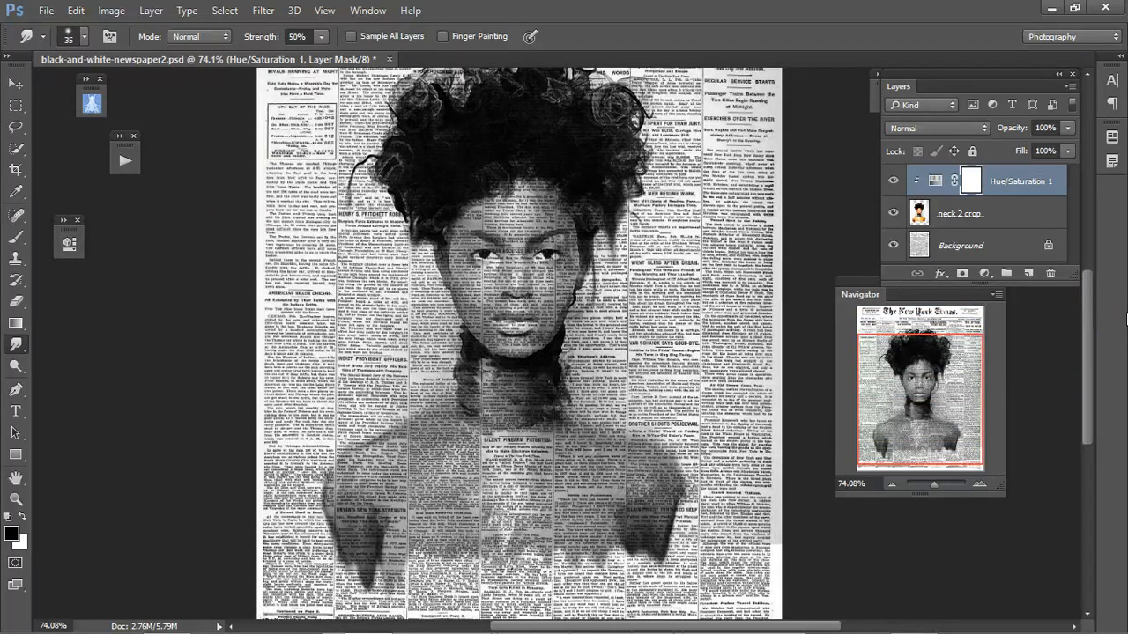